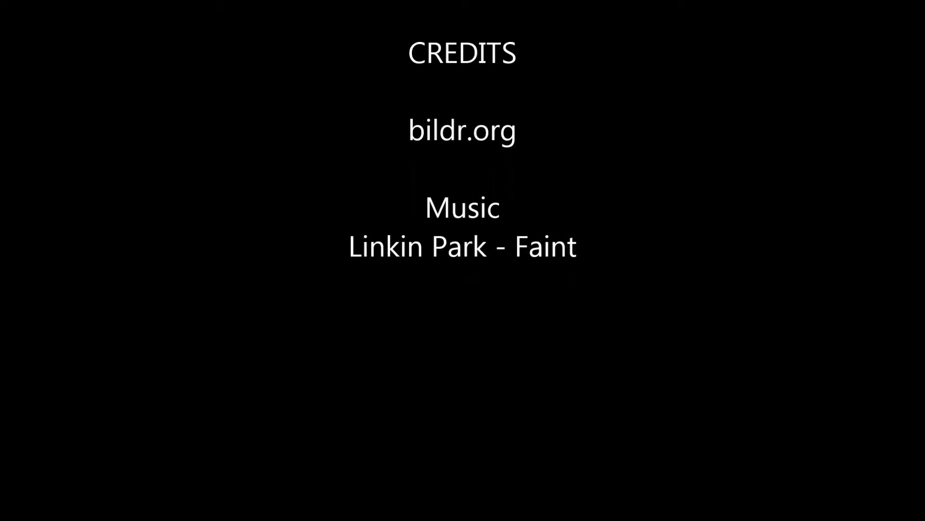
{"action": "scroll", "scroll_direction": "up", "scroll_amount": 3}
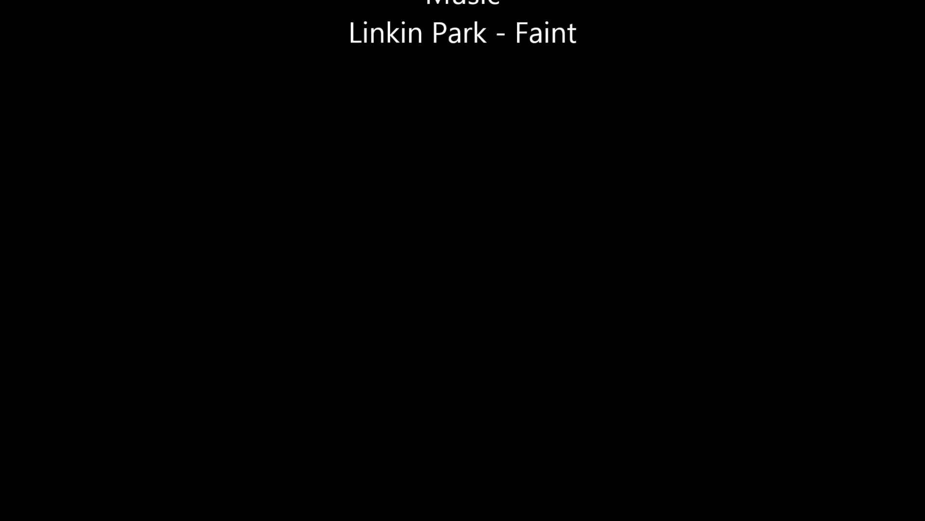